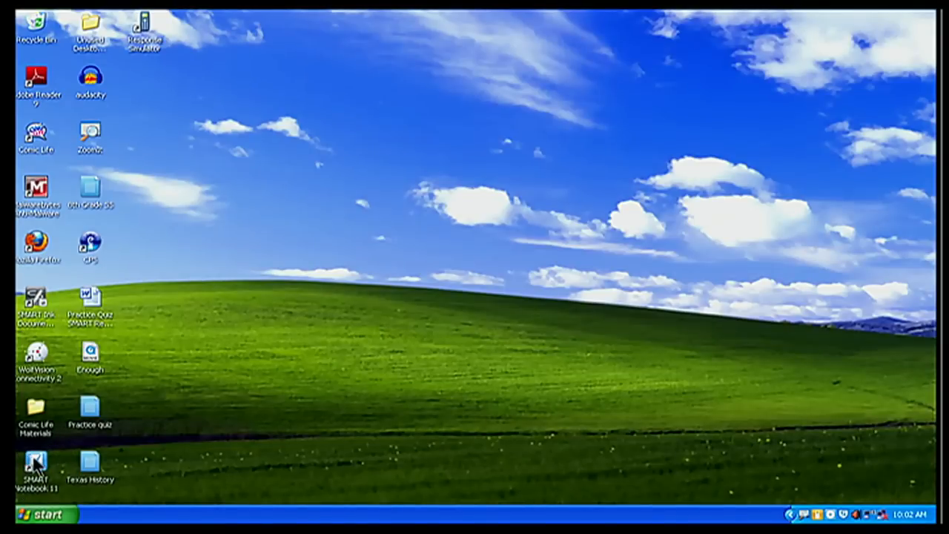
Step: Launch SMART Notebook 11 from its desktop shortcut, opening a blank untitled notebook
{"action": "double_click", "coordinate": [35, 468]}
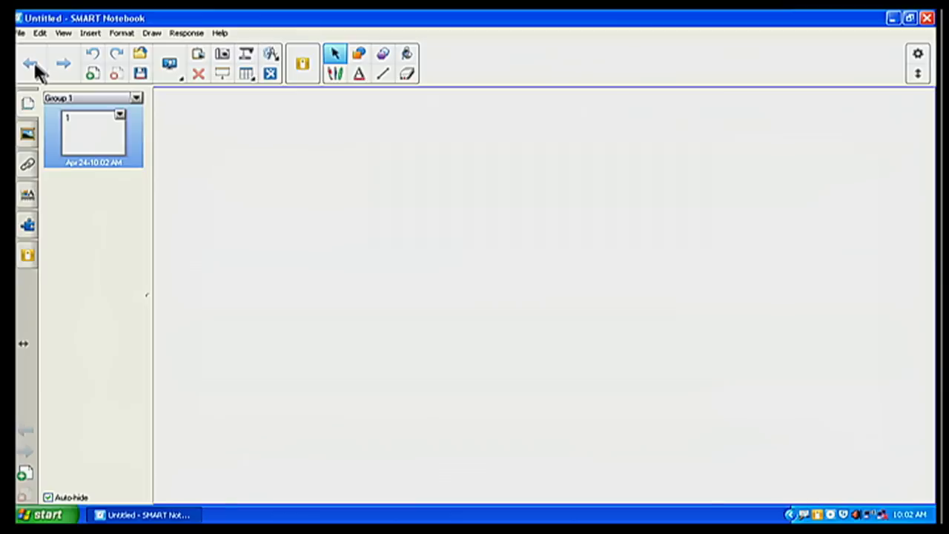
{"action": "mouse_move", "coordinate": [493, 74]}
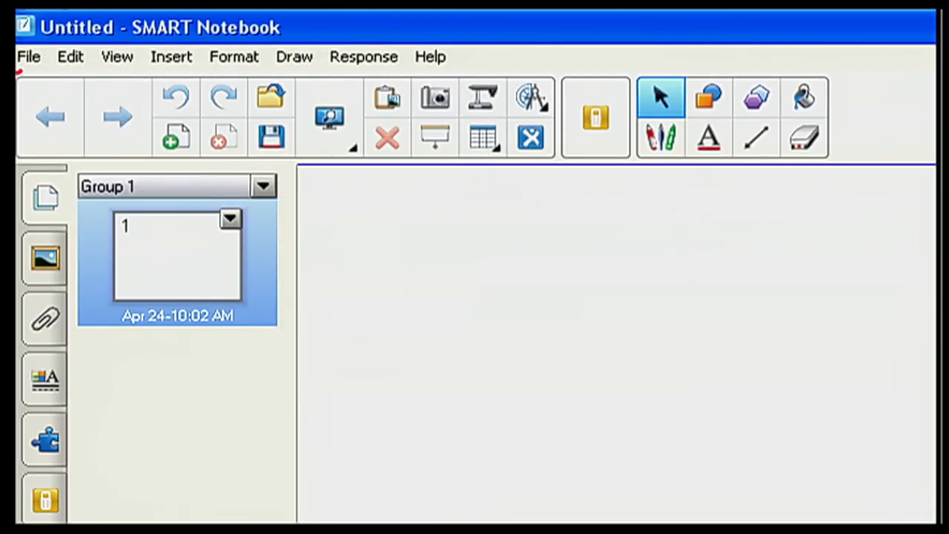
{"action": "left_click_drag", "start_coordinate": [15, 175], "coordinate": [585, 141]}
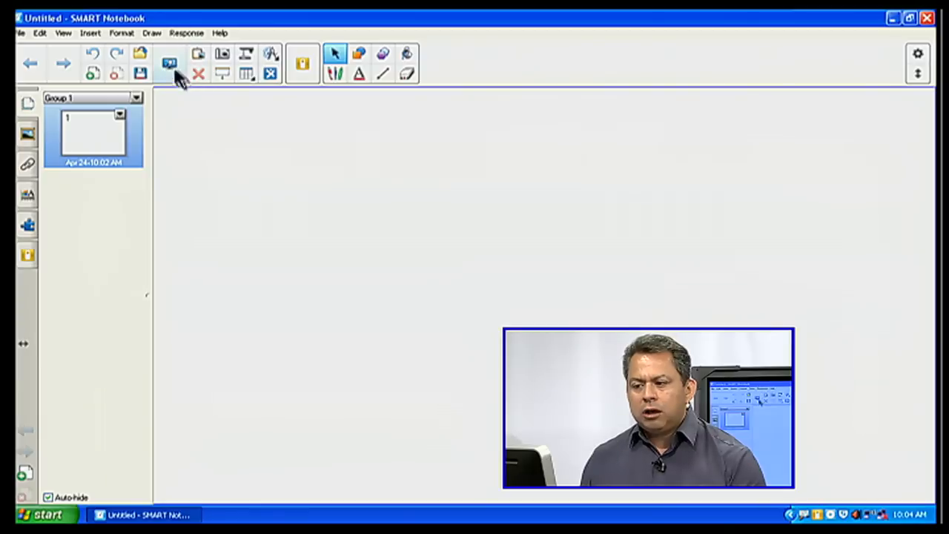
{"action": "mouse_move", "coordinate": [187, 84]}
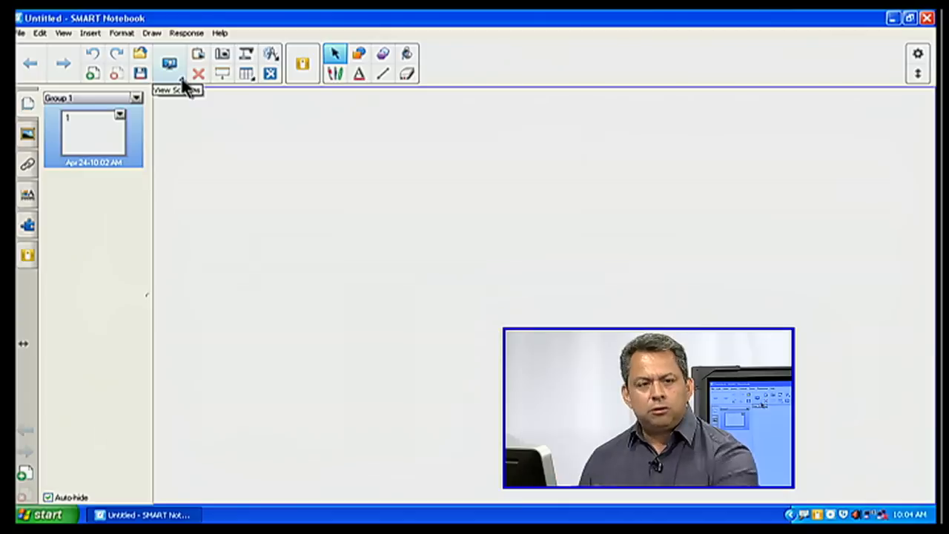
{"action": "left_click", "coordinate": [169, 63]}
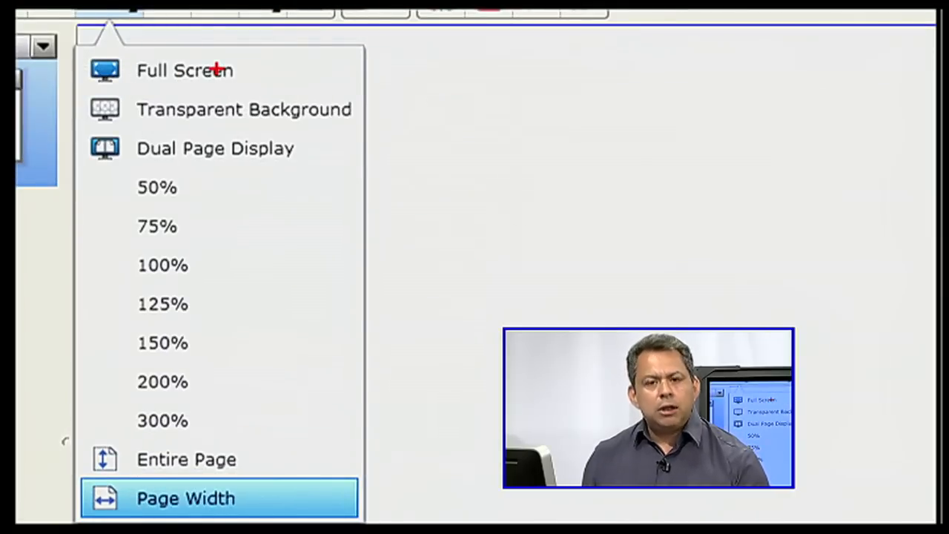
{"action": "mouse_move", "coordinate": [178, 125]}
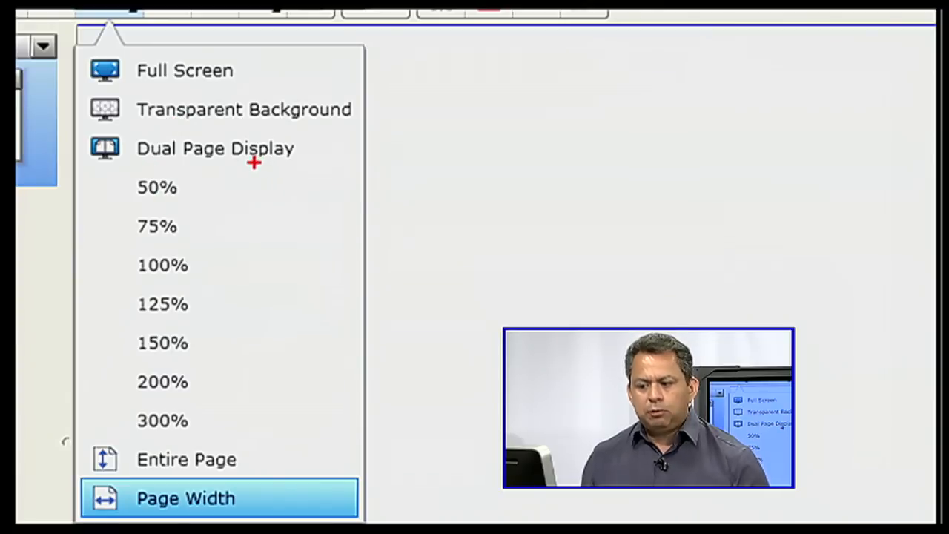
{"action": "mouse_move", "coordinate": [166, 208]}
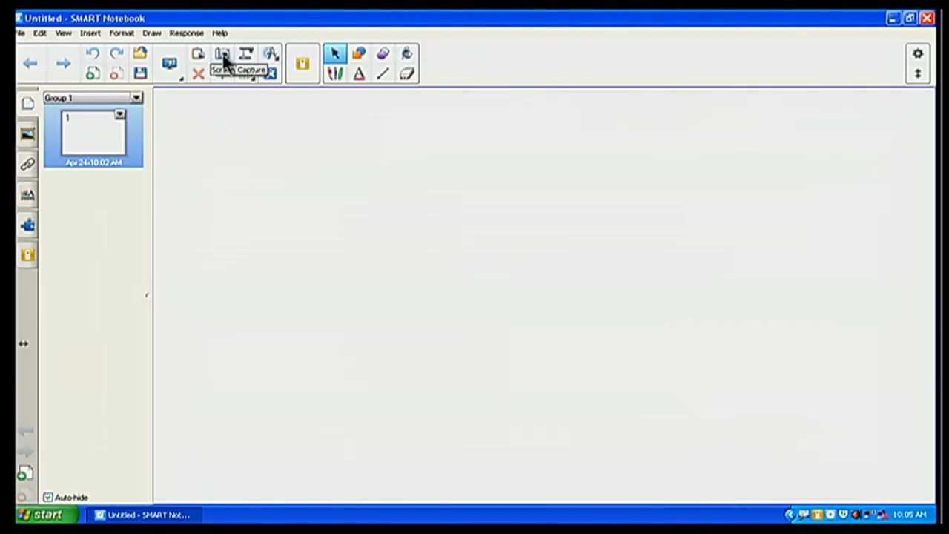
{"action": "mouse_move", "coordinate": [223, 73]}
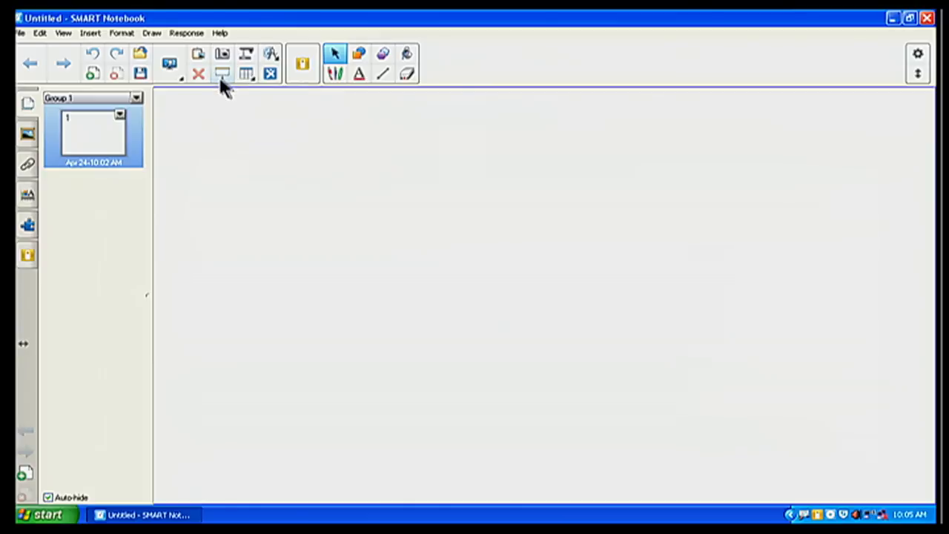
{"action": "mouse_move", "coordinate": [270, 74]}
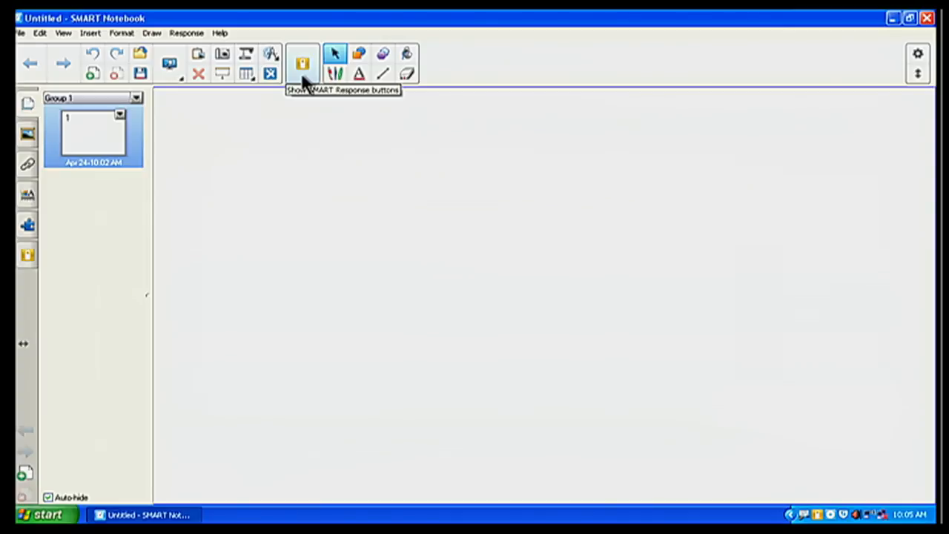
{"action": "mouse_move", "coordinate": [309, 81]}
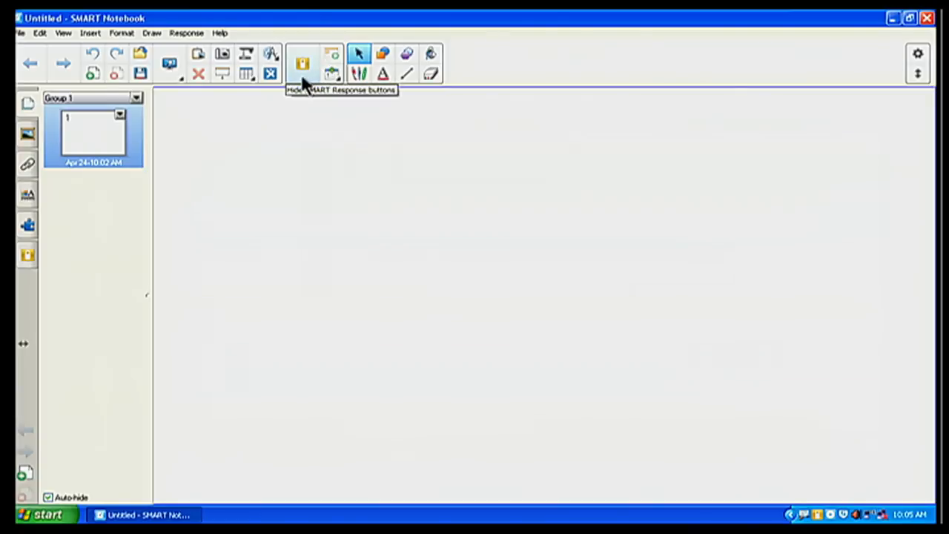
{"action": "mouse_move", "coordinate": [332, 63]}
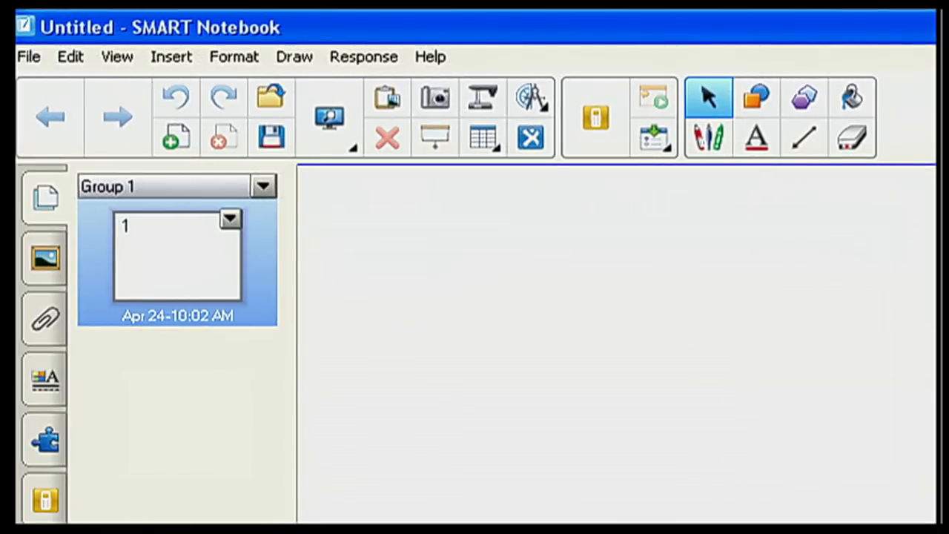
{"action": "mouse_move", "coordinate": [387, 178]}
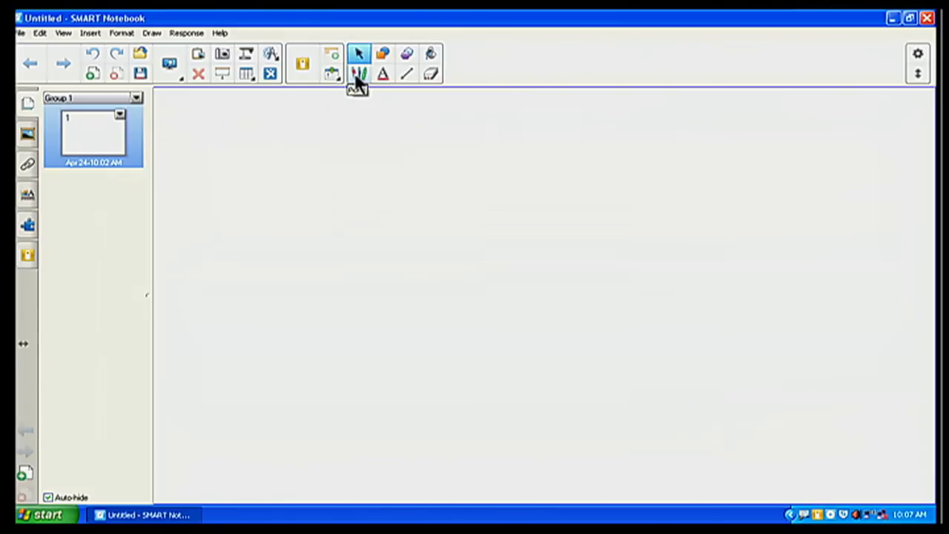
{"action": "mouse_move", "coordinate": [359, 77]}
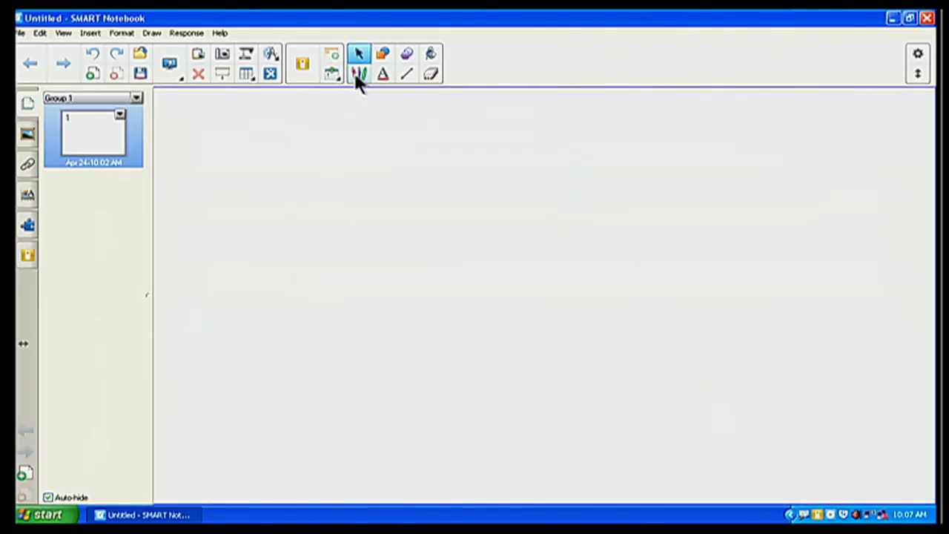
Step: Activate the Pen tool and choose the Crayon pen type so crayon line presets appear
{"action": "left_click", "coordinate": [359, 73]}
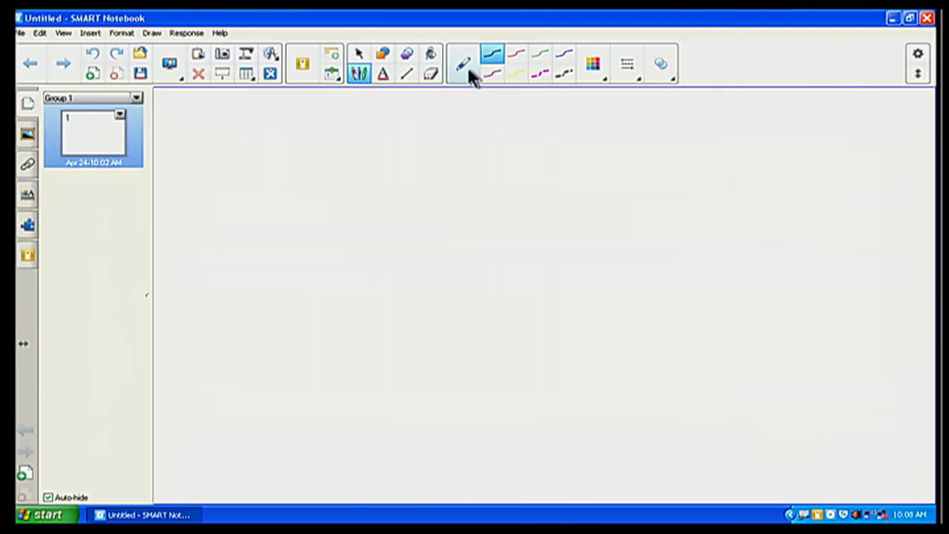
{"action": "mouse_move", "coordinate": [463, 66]}
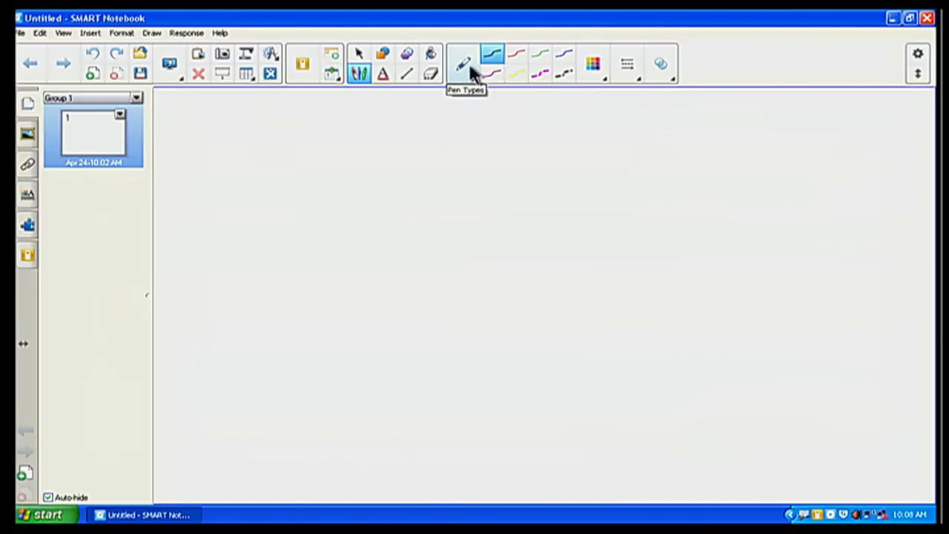
{"action": "left_click", "coordinate": [462, 66]}
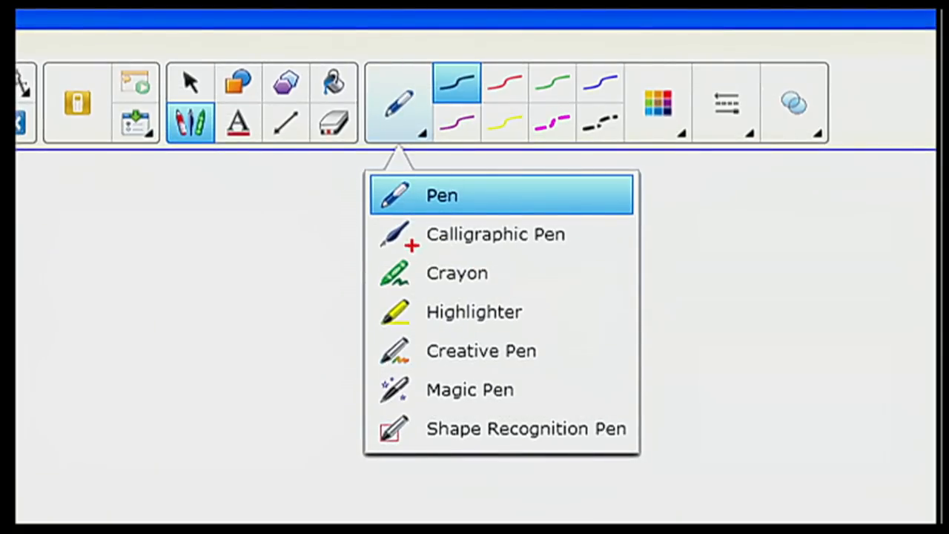
{"action": "mouse_move", "coordinate": [429, 295]}
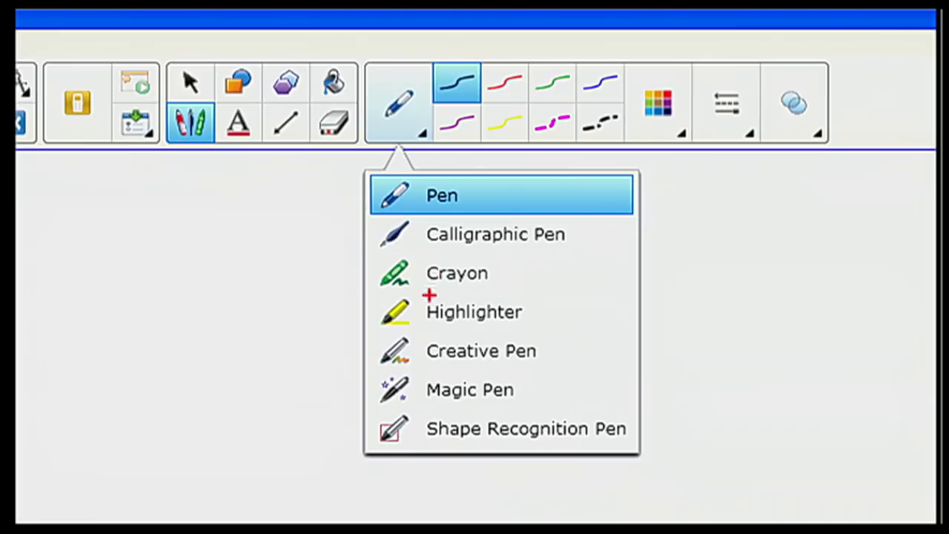
{"action": "mouse_move", "coordinate": [439, 354]}
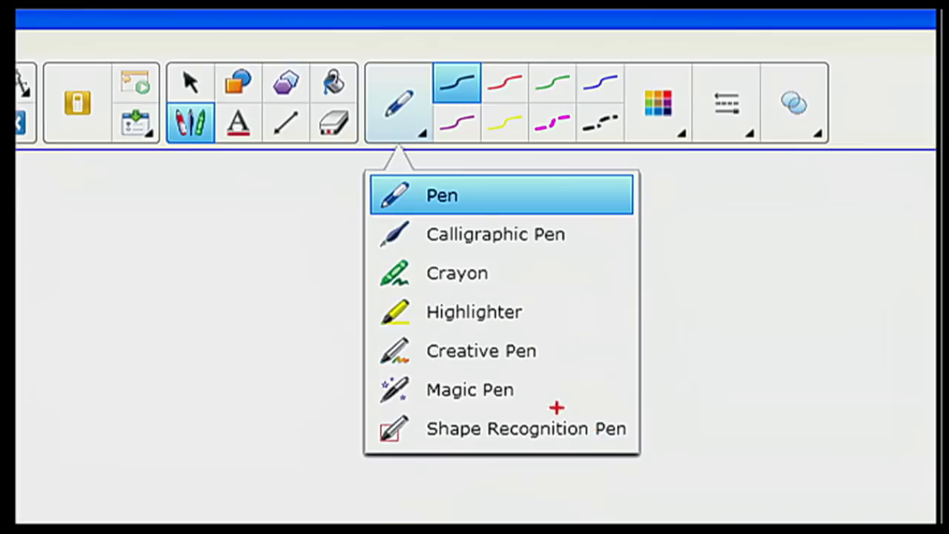
{"action": "mouse_move", "coordinate": [424, 244]}
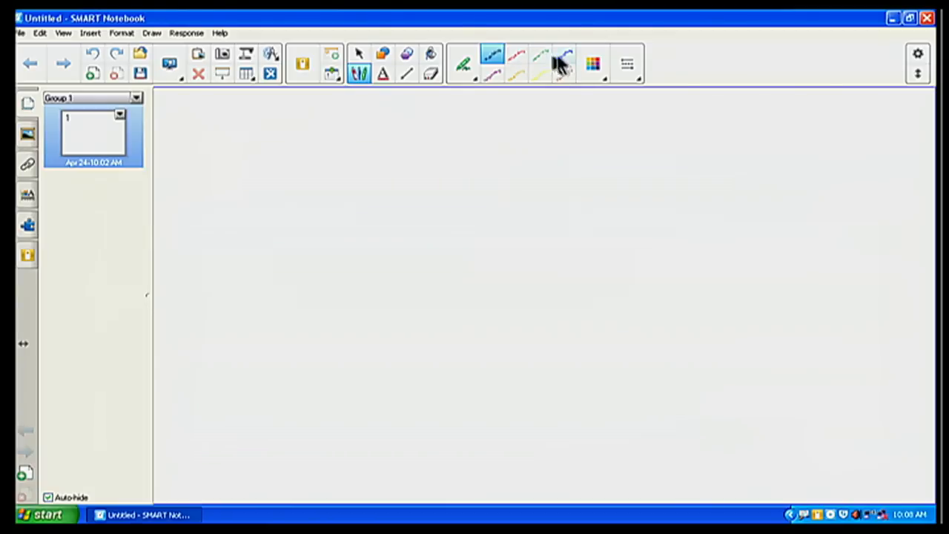
{"action": "left_click", "coordinate": [563, 62]}
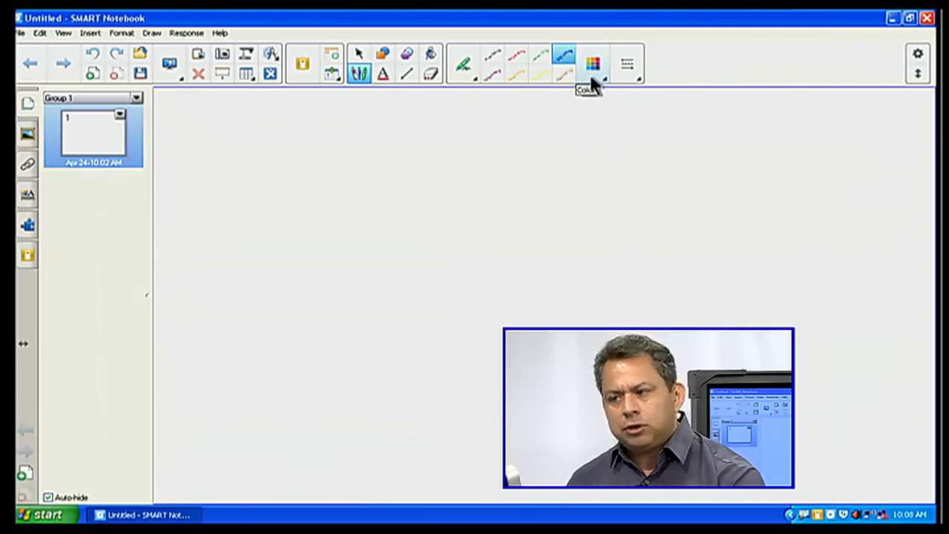
Step: Pick the blue crayon preset and show the line colour palette and line style options
{"action": "left_click", "coordinate": [594, 63]}
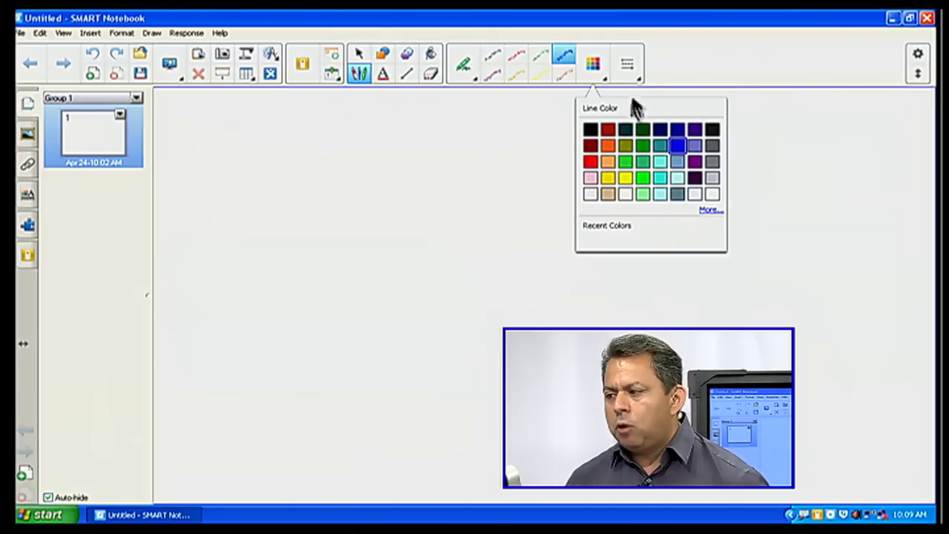
{"action": "mouse_move", "coordinate": [625, 62]}
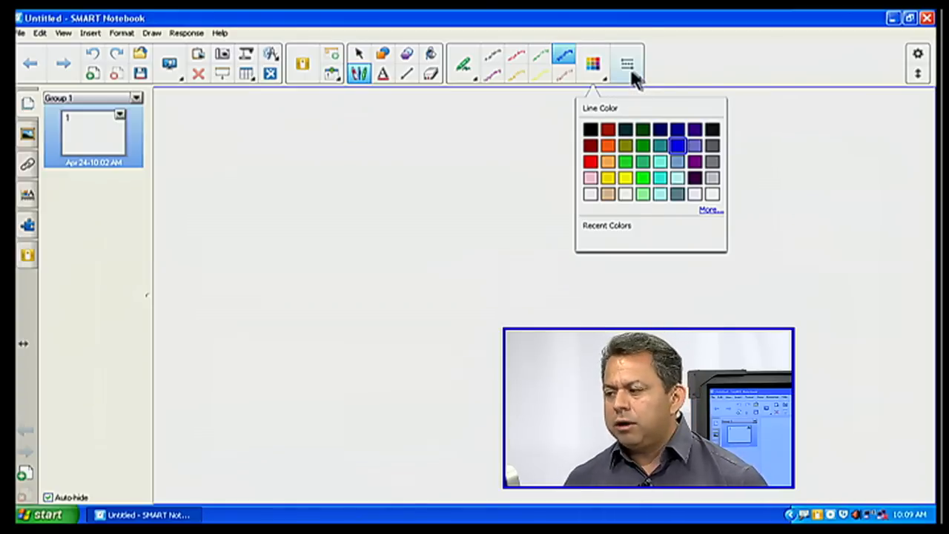
{"action": "left_click", "coordinate": [625, 62]}
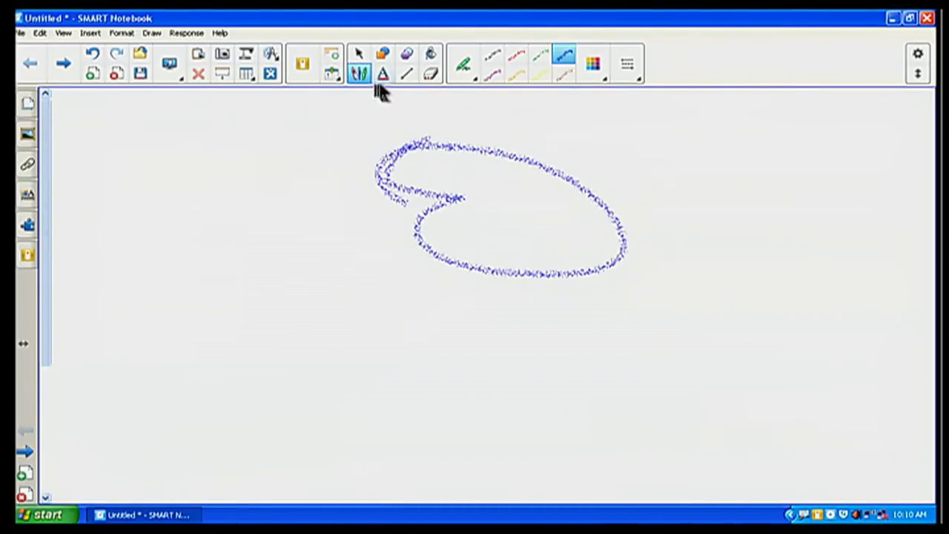
Step: Switch to the Lines tool so the straight-line presets are offered
{"action": "left_click", "coordinate": [407, 75]}
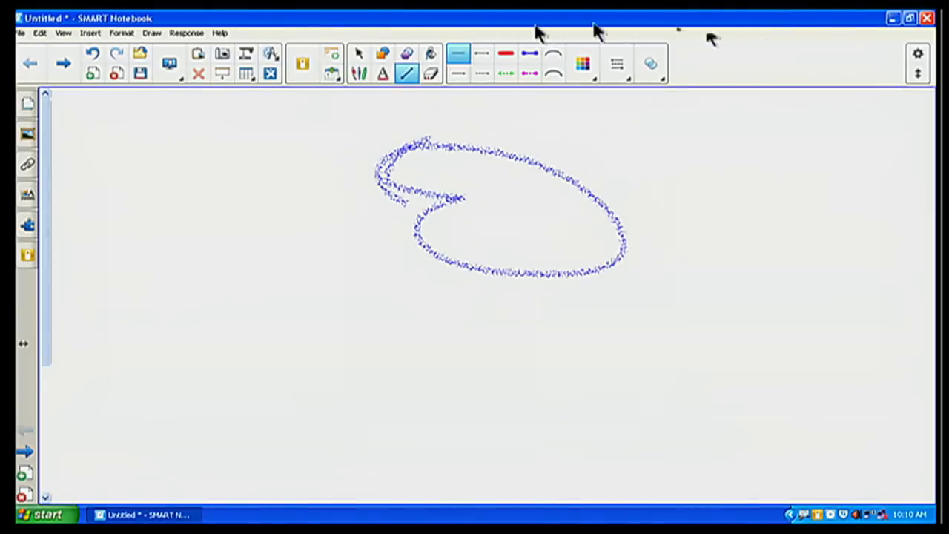
{"action": "mouse_move", "coordinate": [918, 57]}
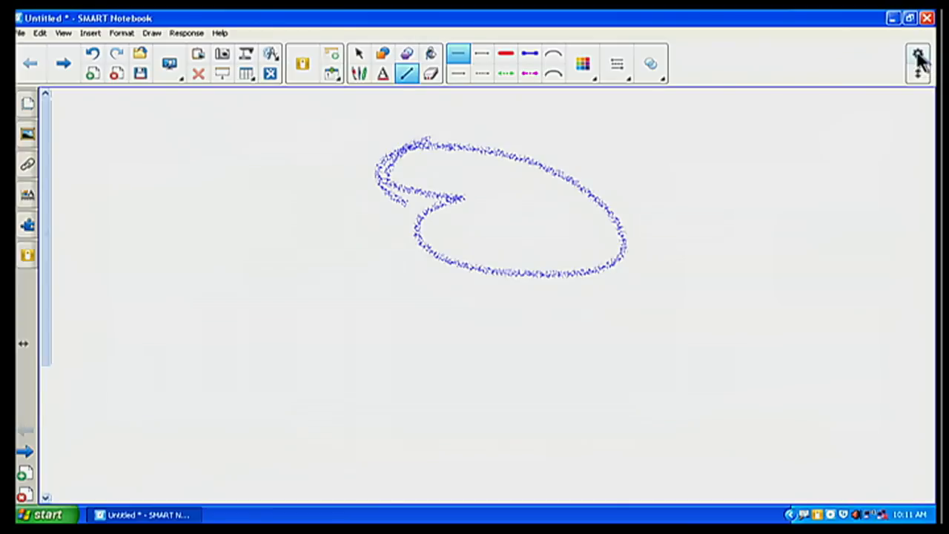
Step: Show the Customize Toolbar dialog and browse its Tools and Actions lists
{"action": "left_click", "coordinate": [918, 62]}
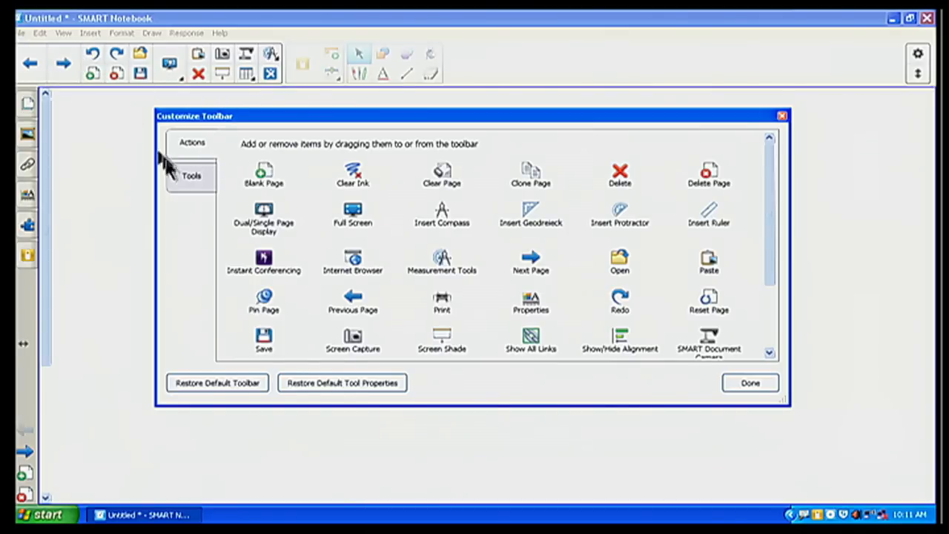
{"action": "left_click", "coordinate": [192, 175]}
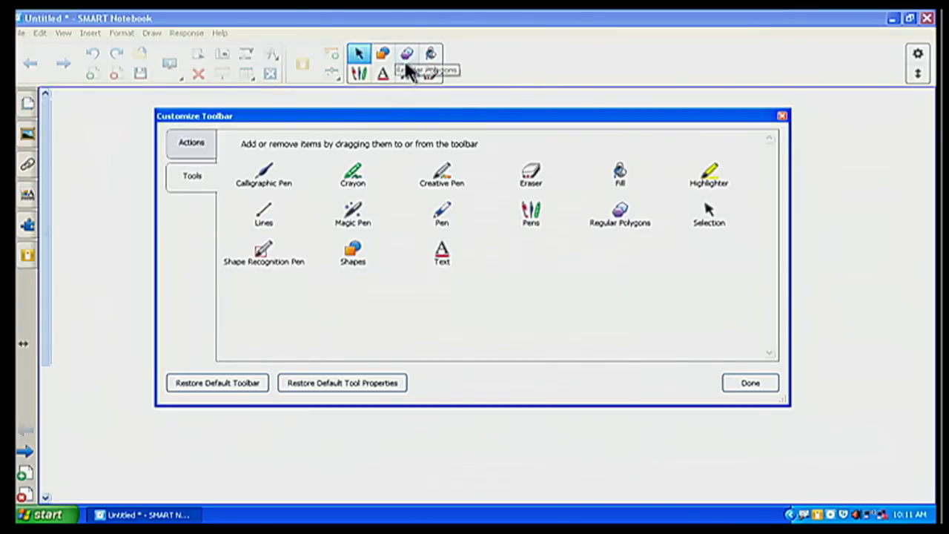
{"action": "mouse_move", "coordinate": [406, 53]}
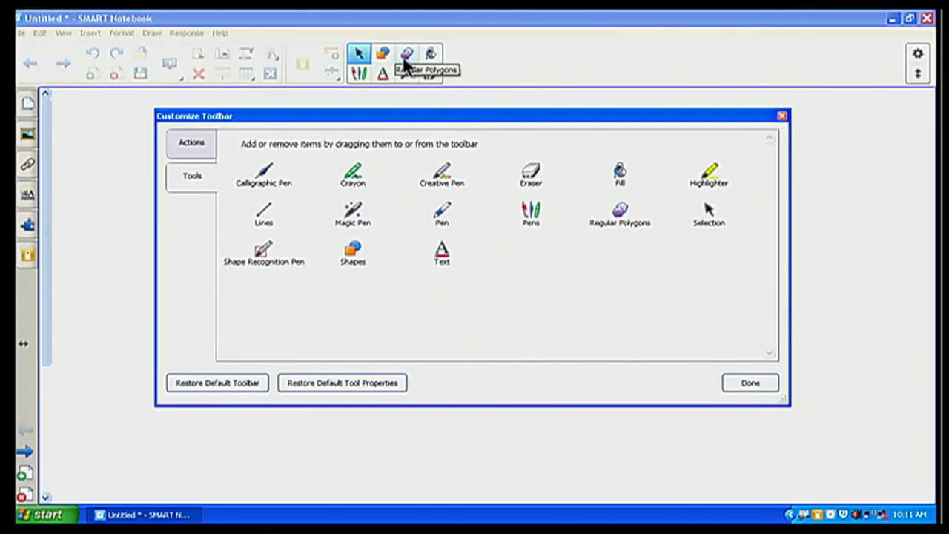
{"action": "left_click", "coordinate": [190, 143]}
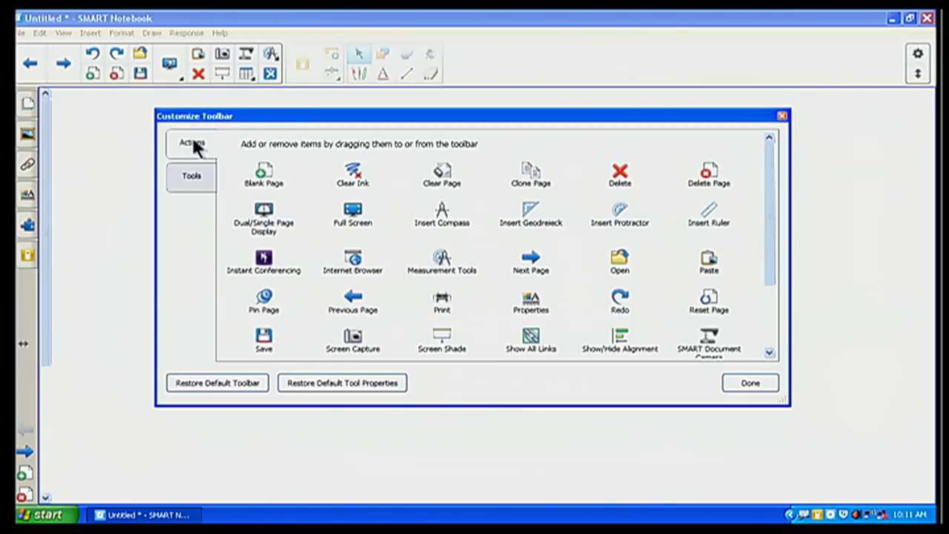